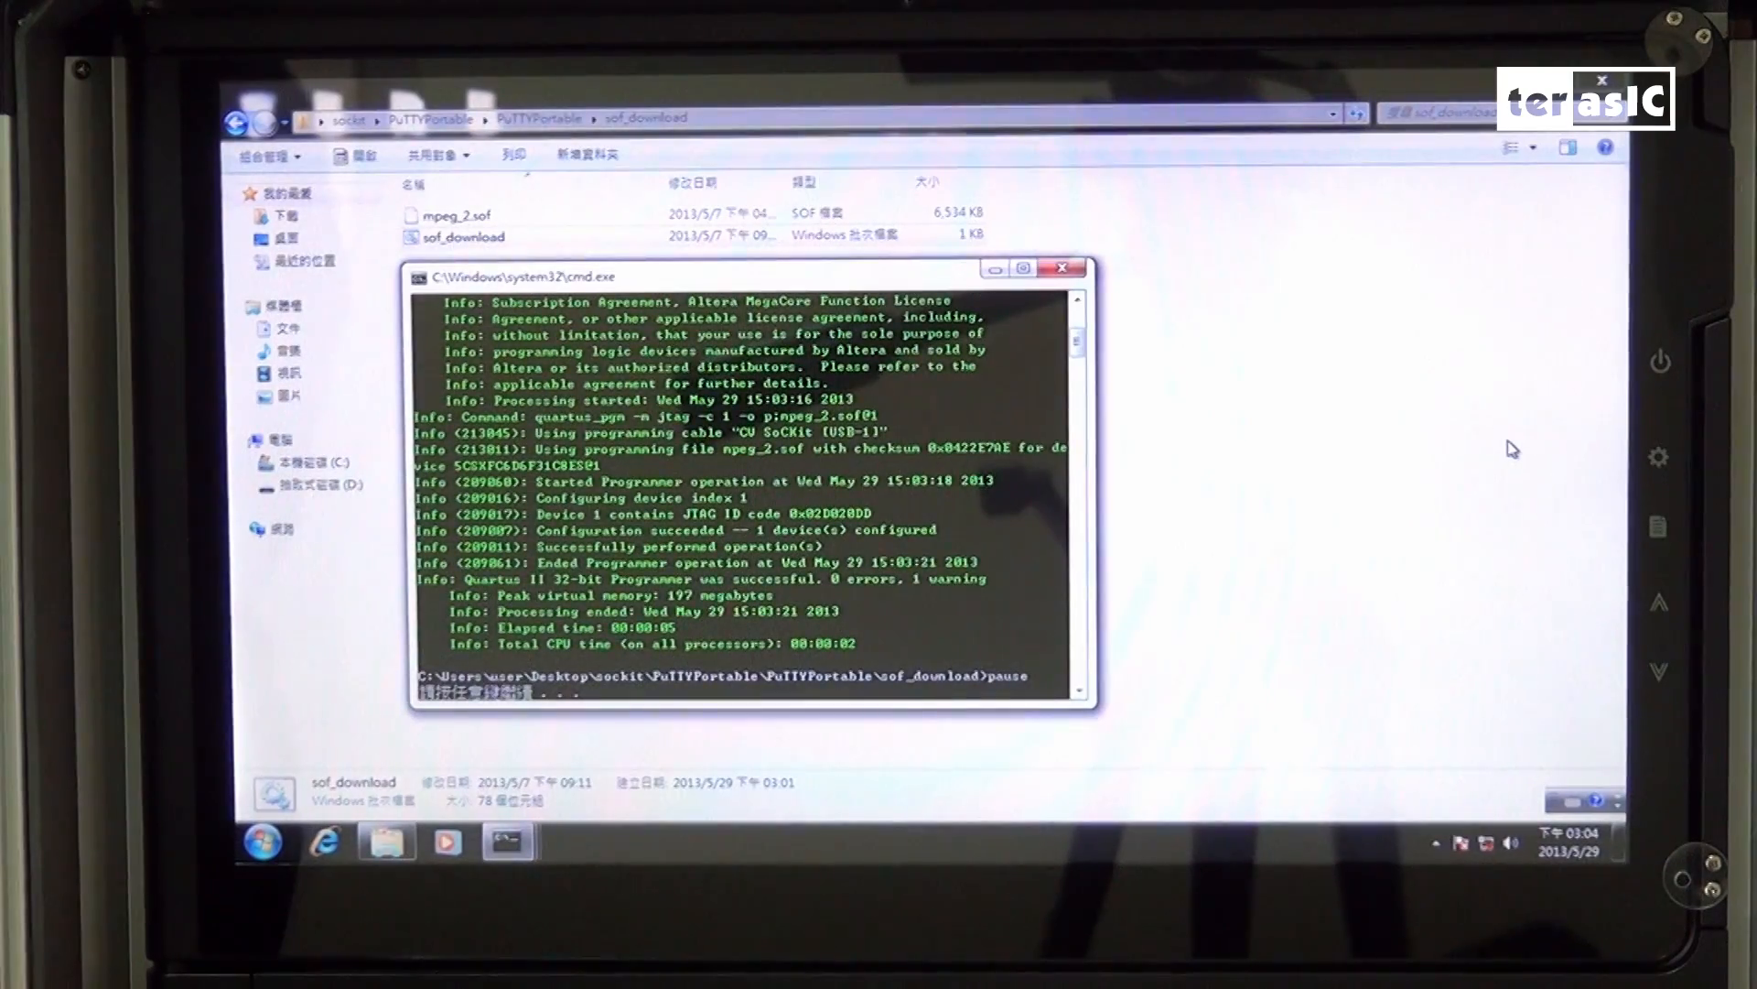
Go back to the PuTTYPortable folder after the programming script finishes.
left_click(1060, 269)
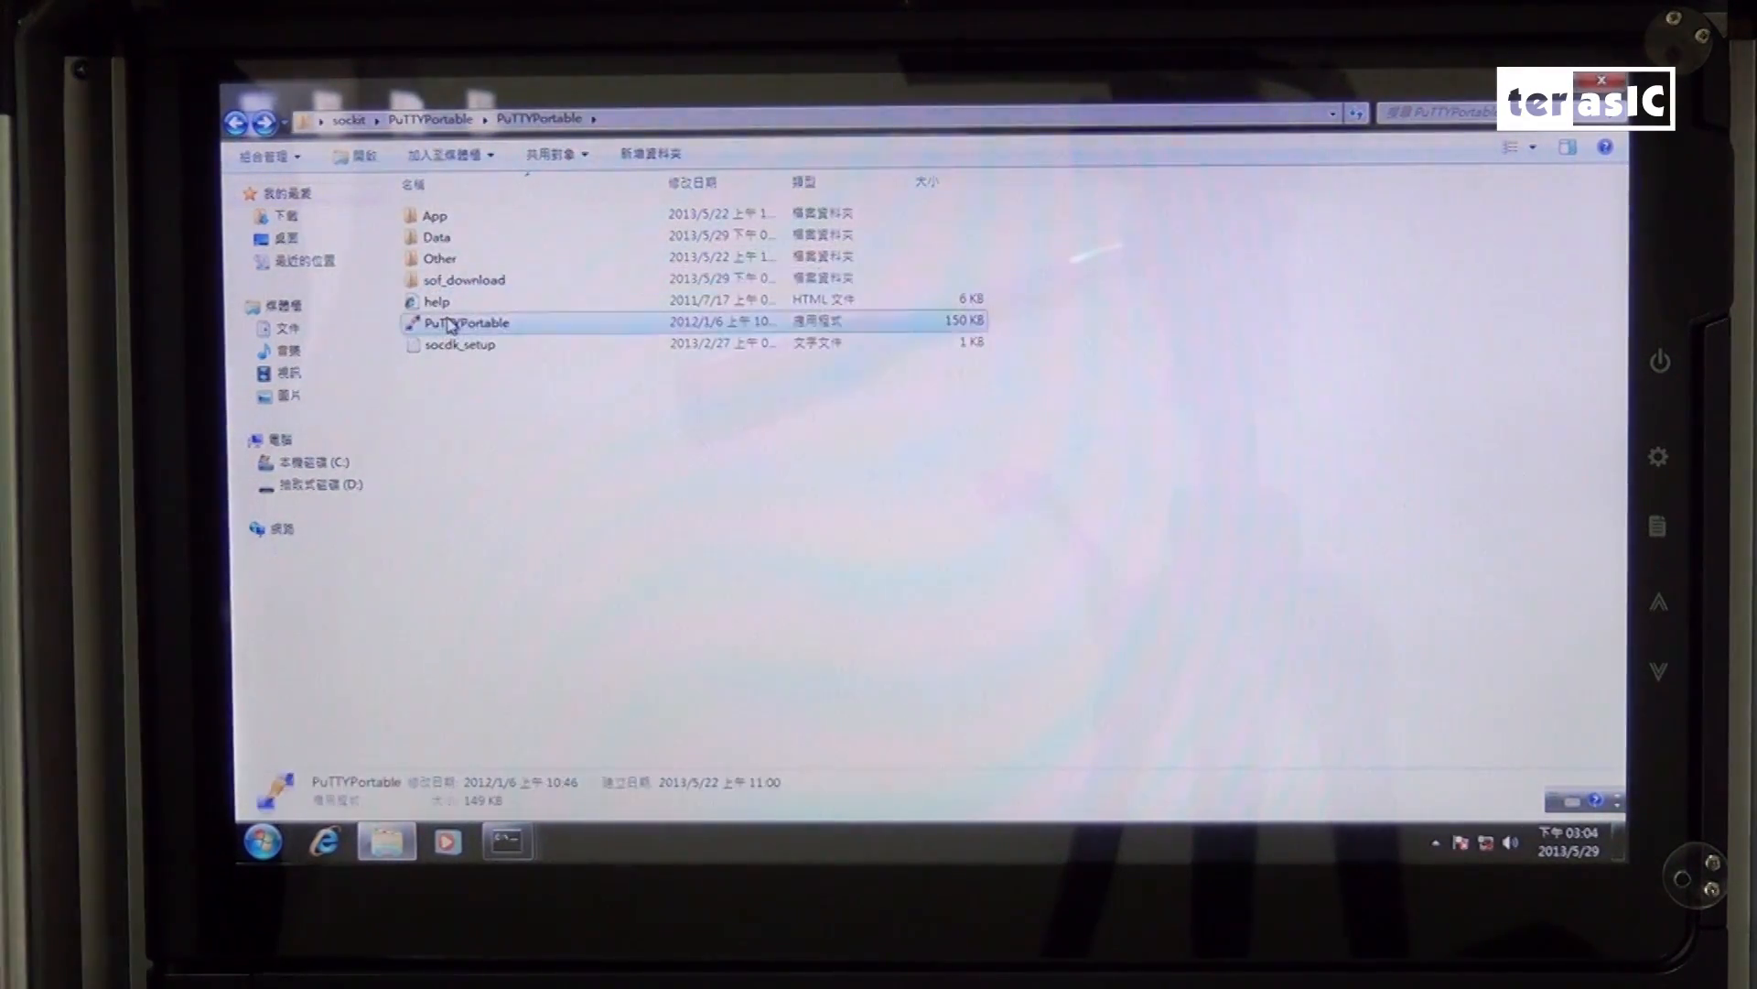
Launch PuTTYPortable, load COM13-CSS, switch its serial line to COM4, and connect.
double_click(463, 323)
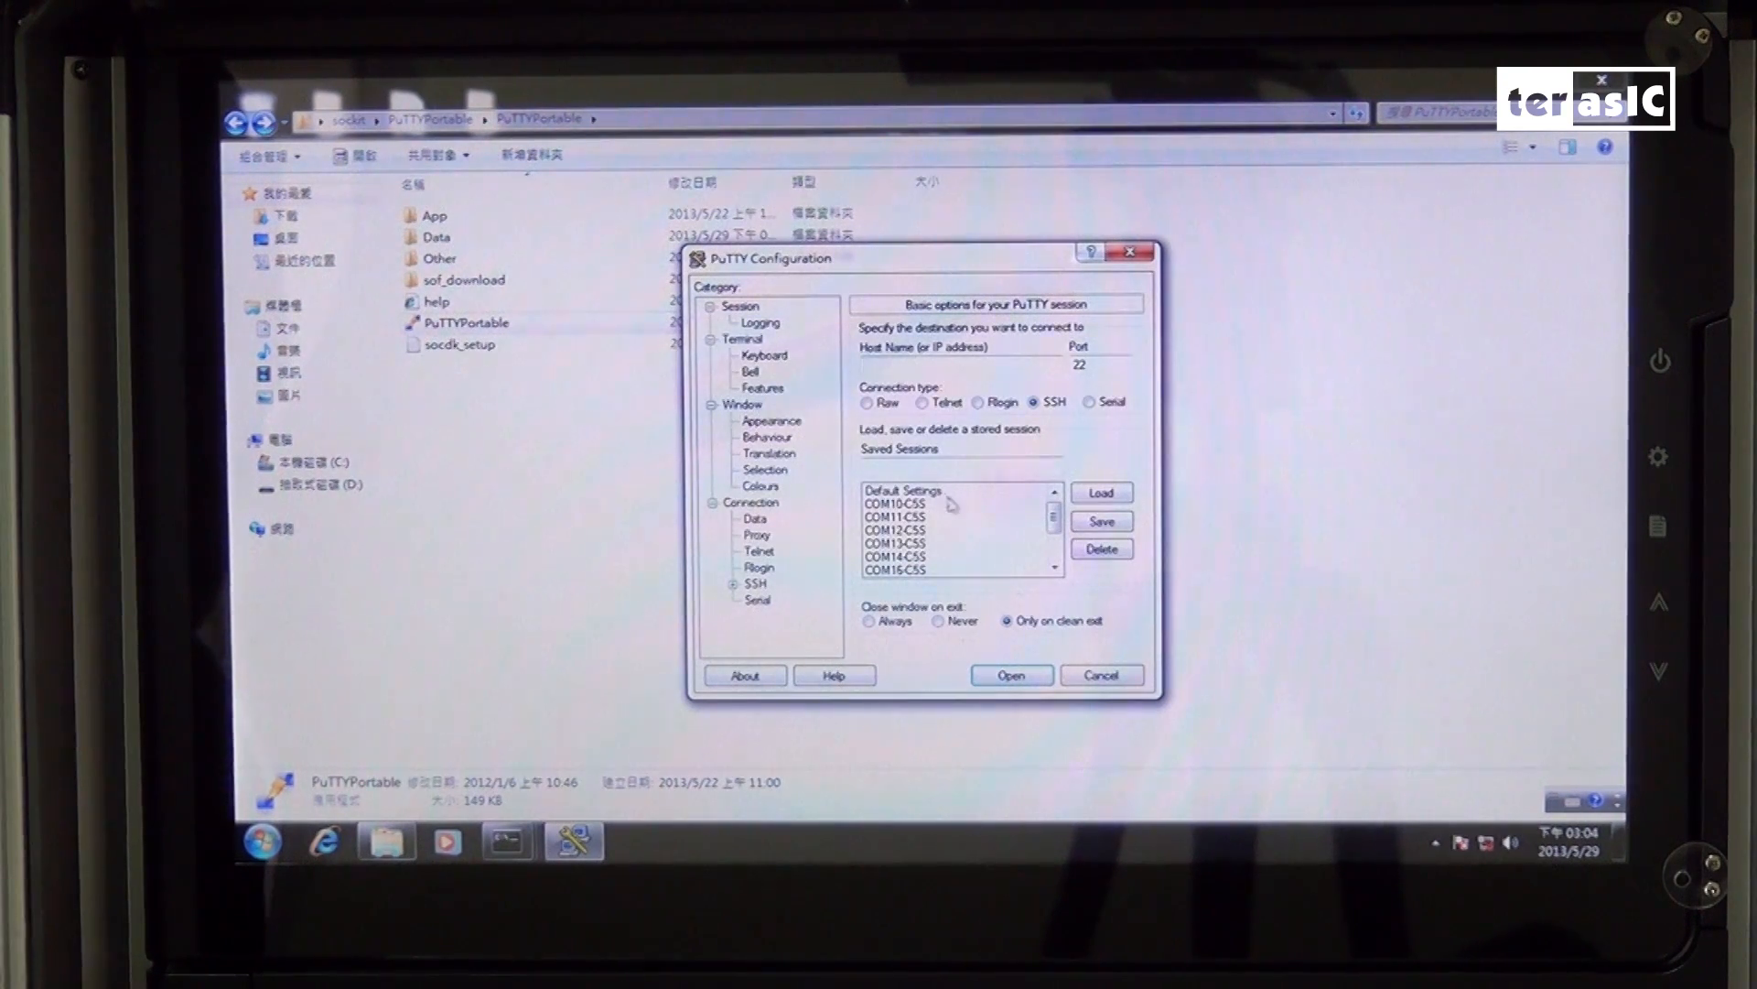
left_click(895, 544)
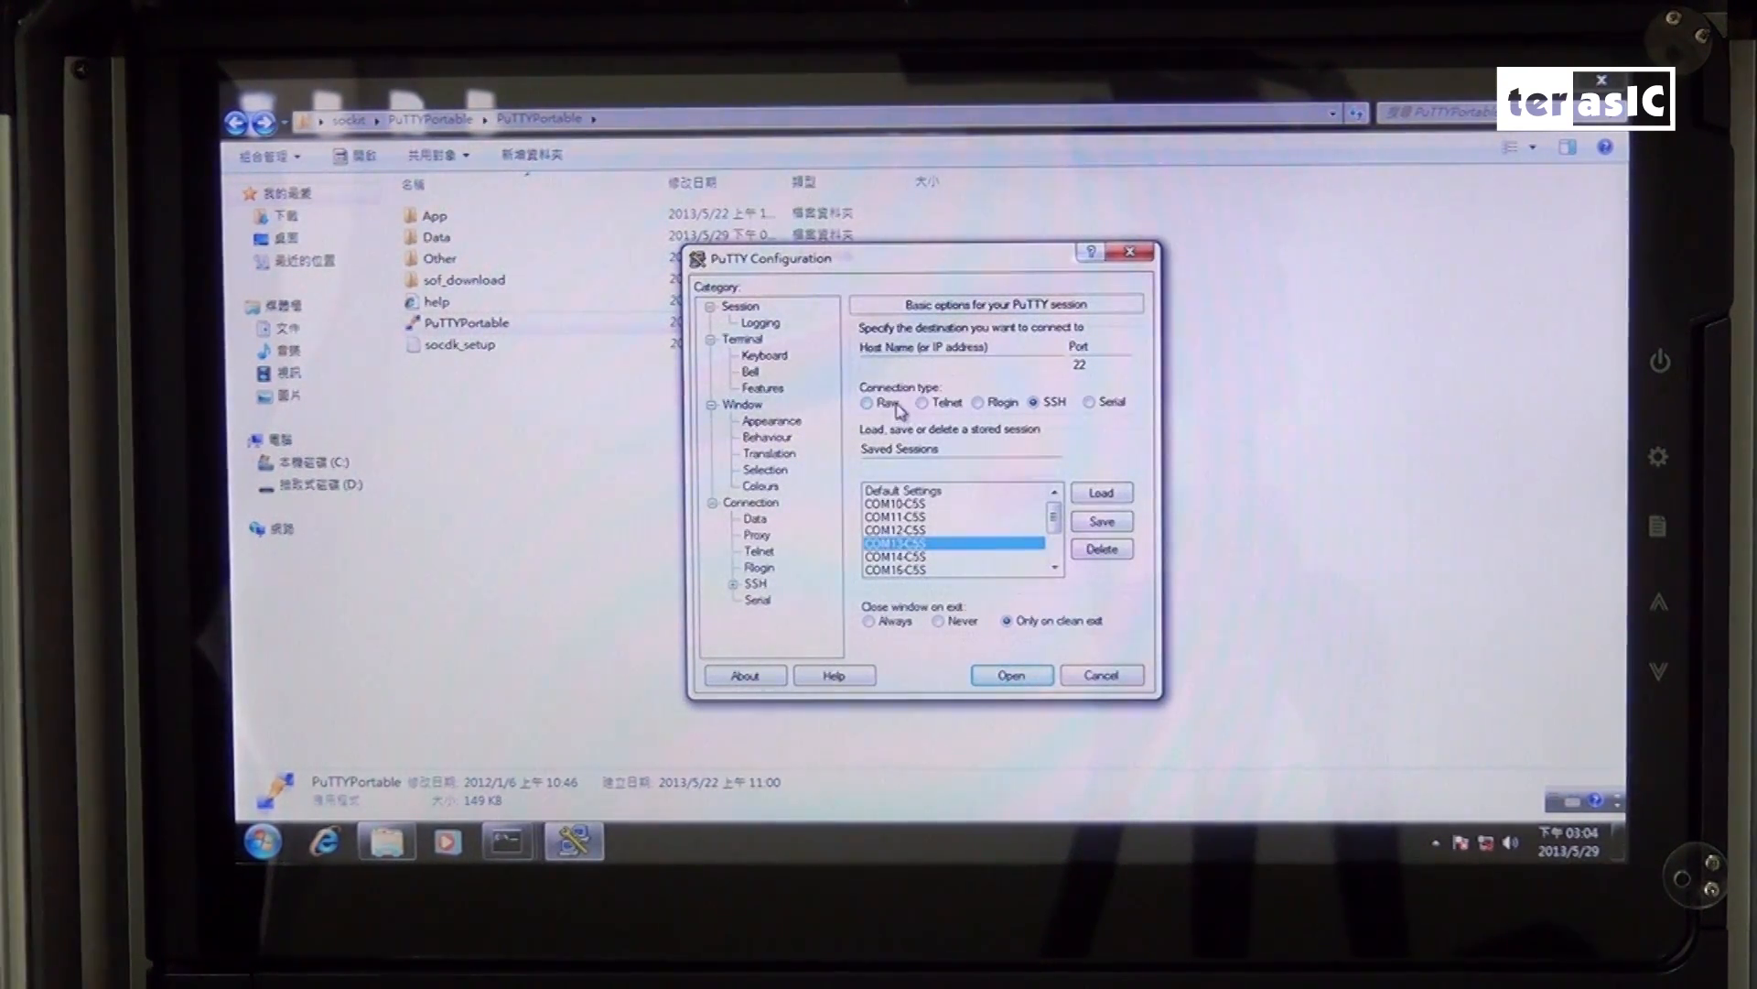
left_click(1086, 401)
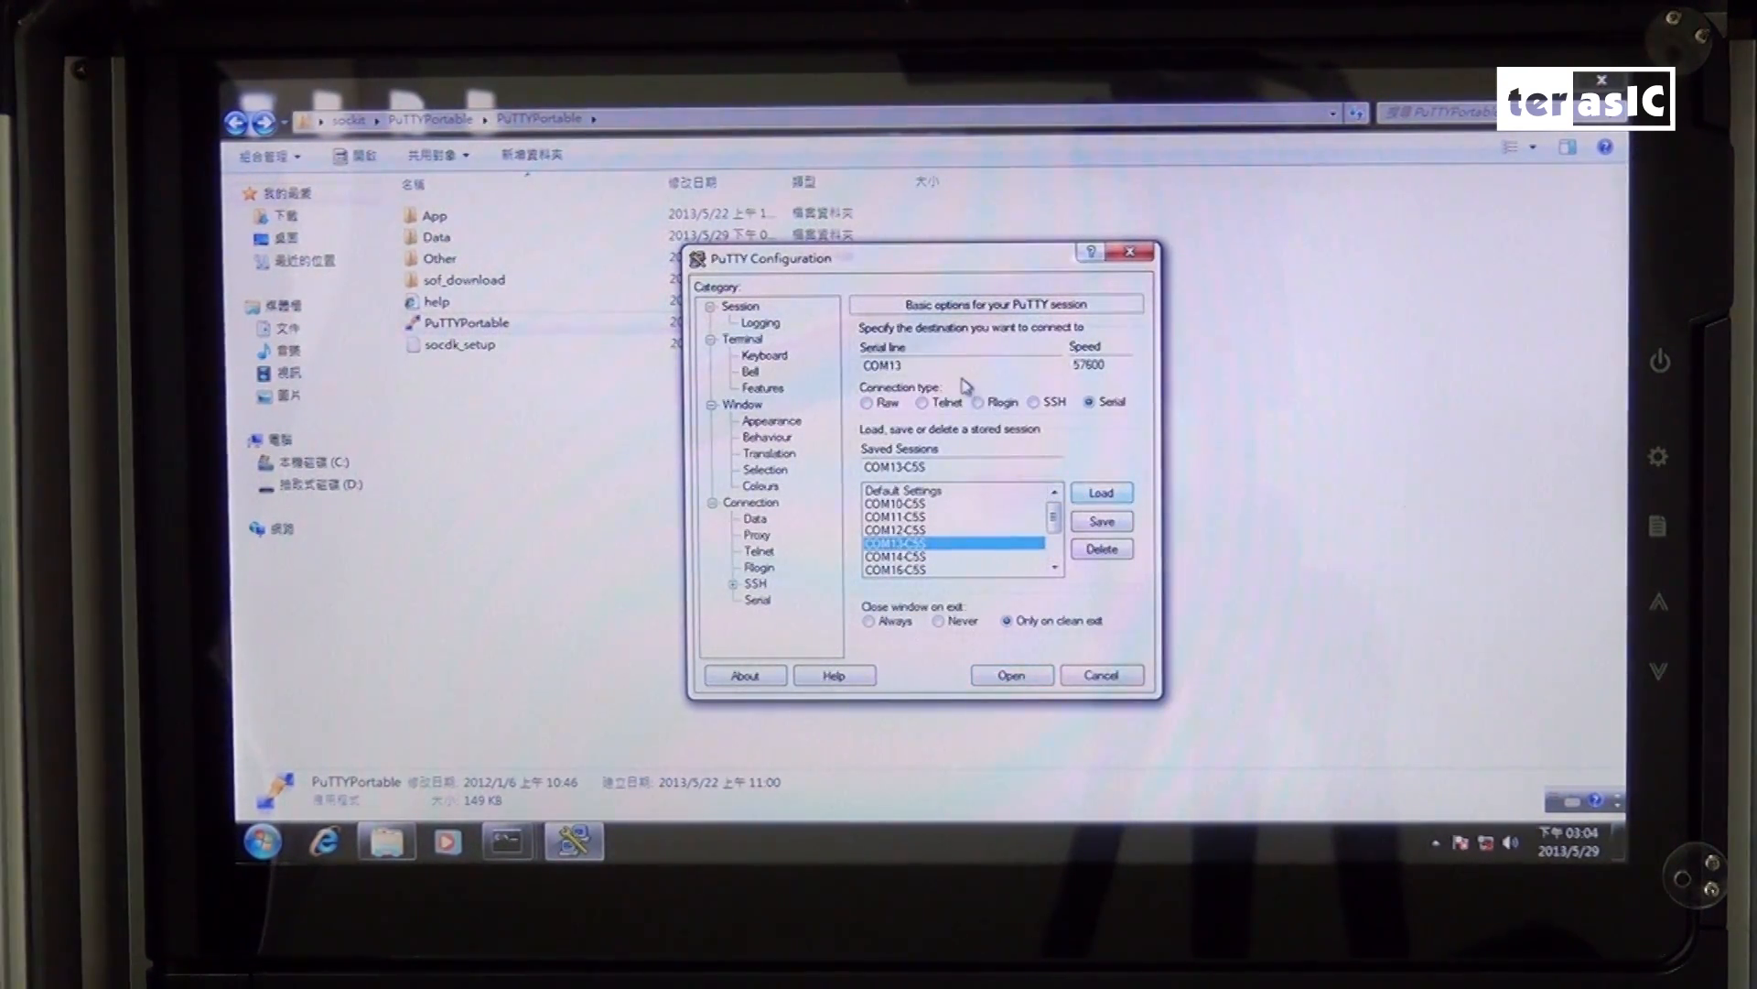
left_click(958, 364)
type("4")
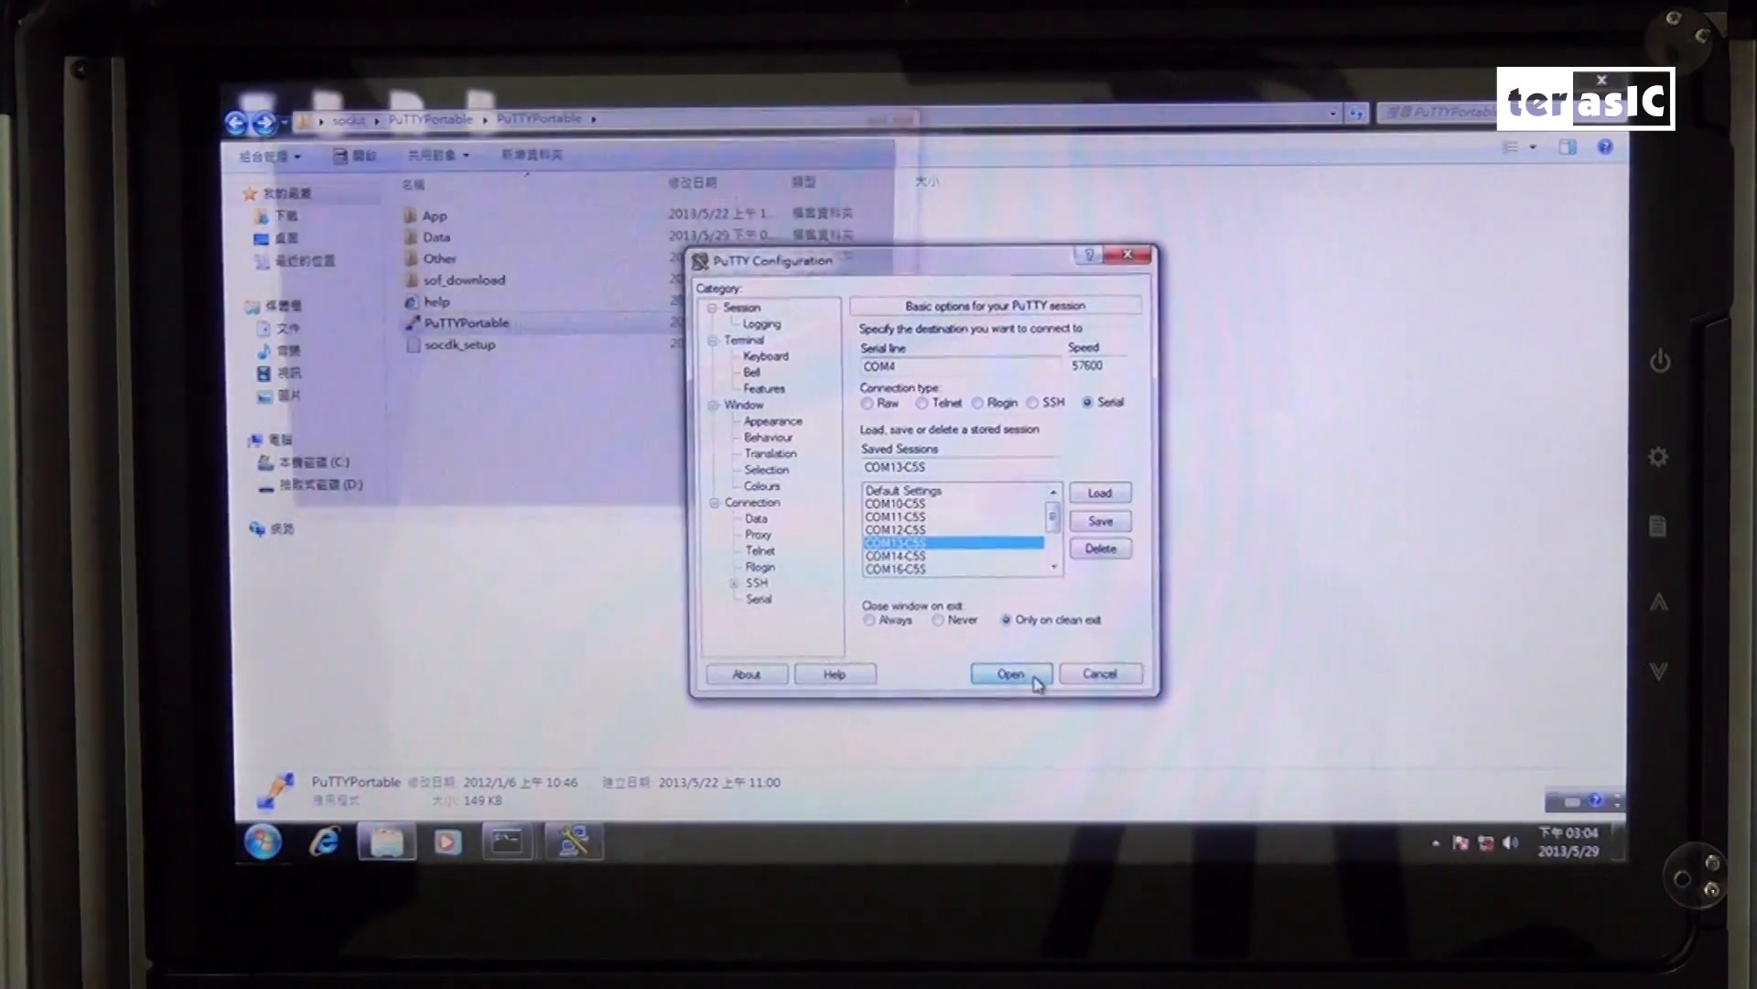
left_click(1008, 673)
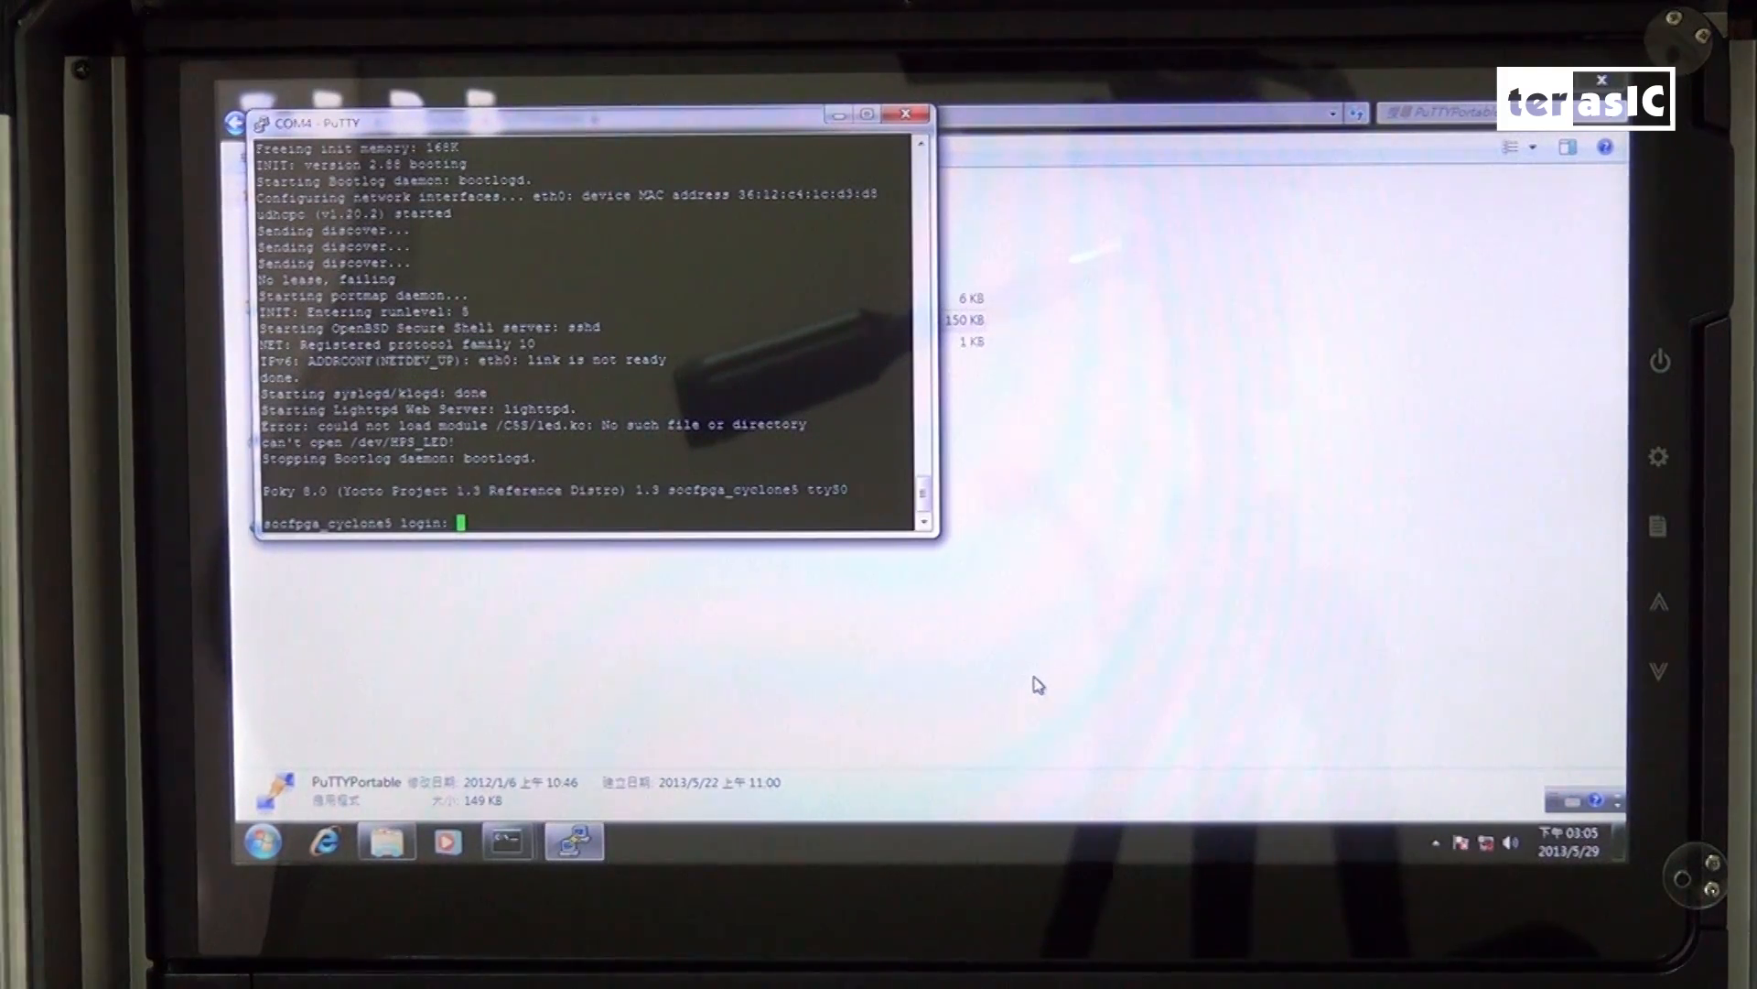
Log in to the board as root and start typing './vip_mp' at the shell.
type("root")
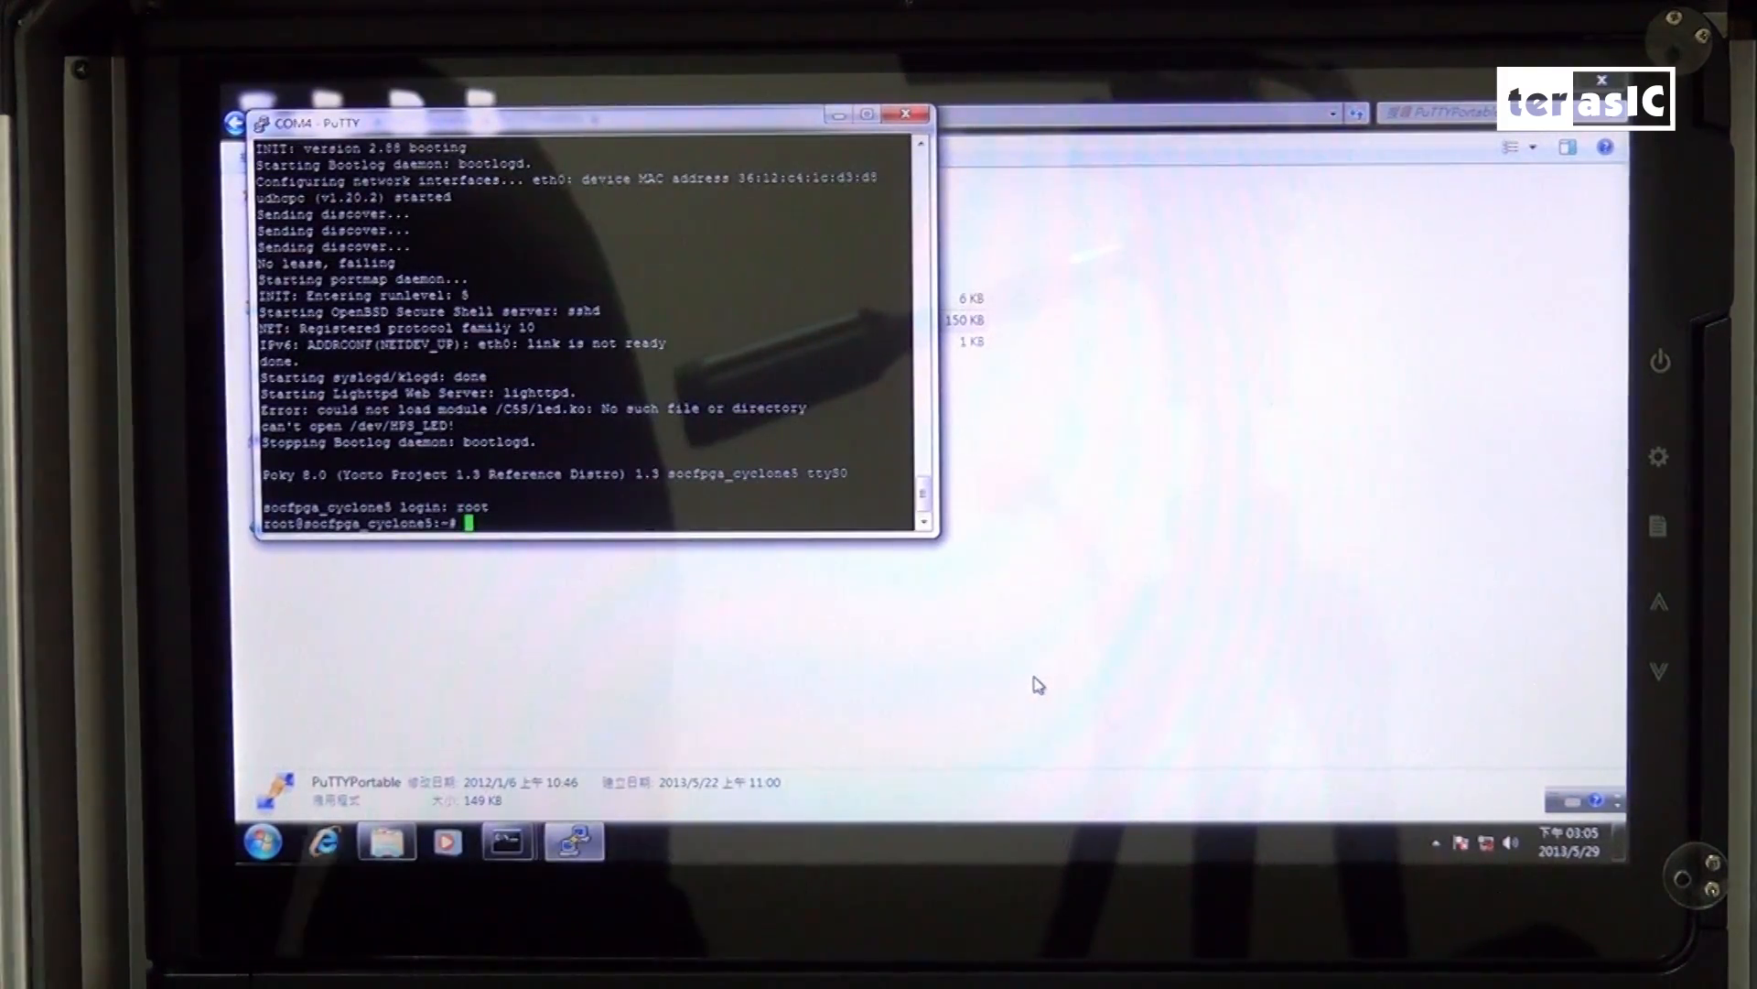
type("./v")
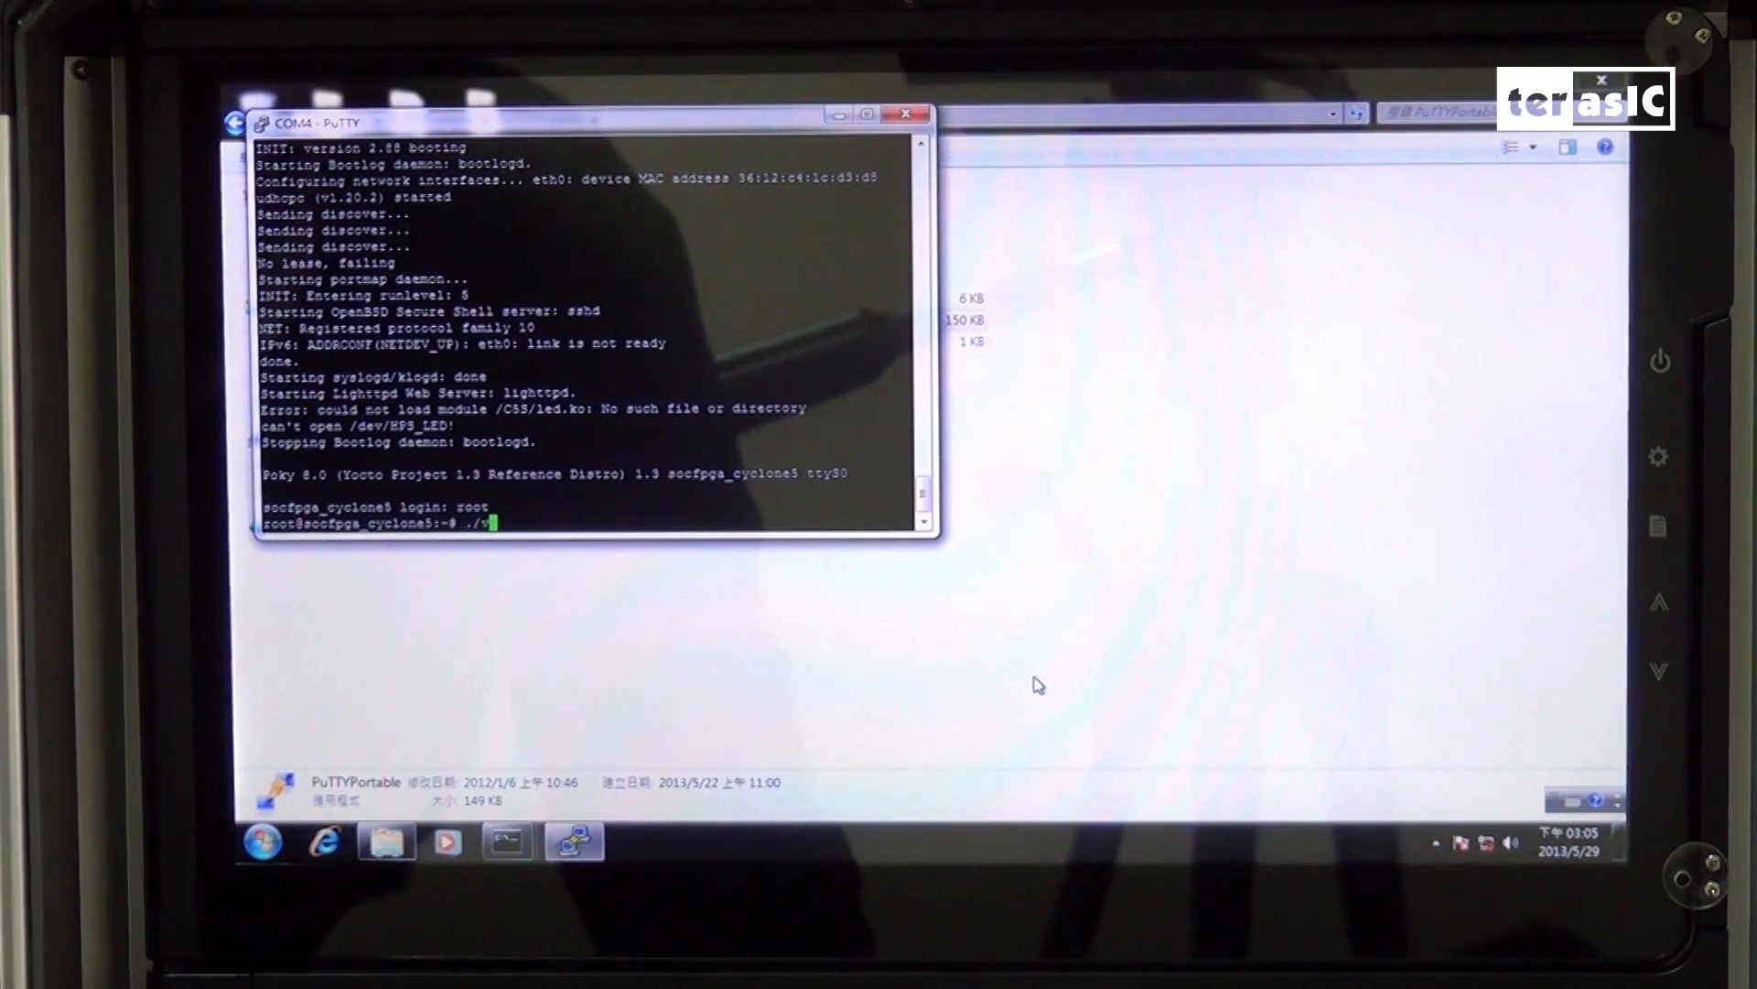
type("ip_mp")
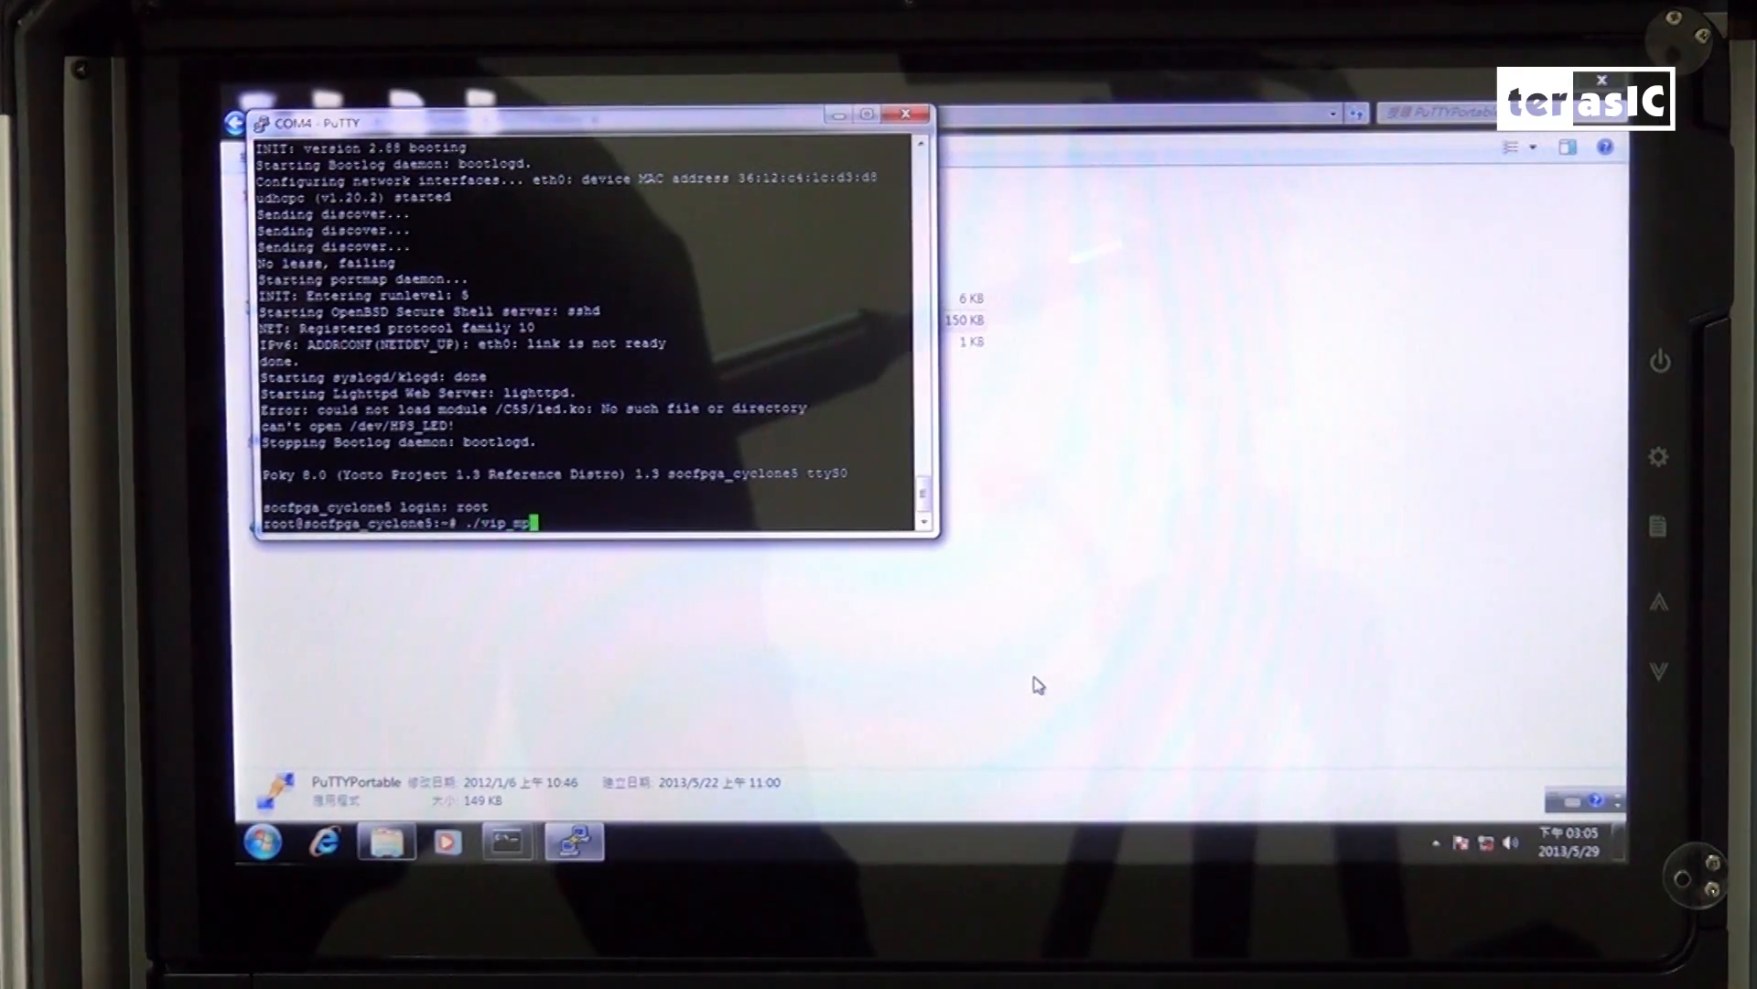